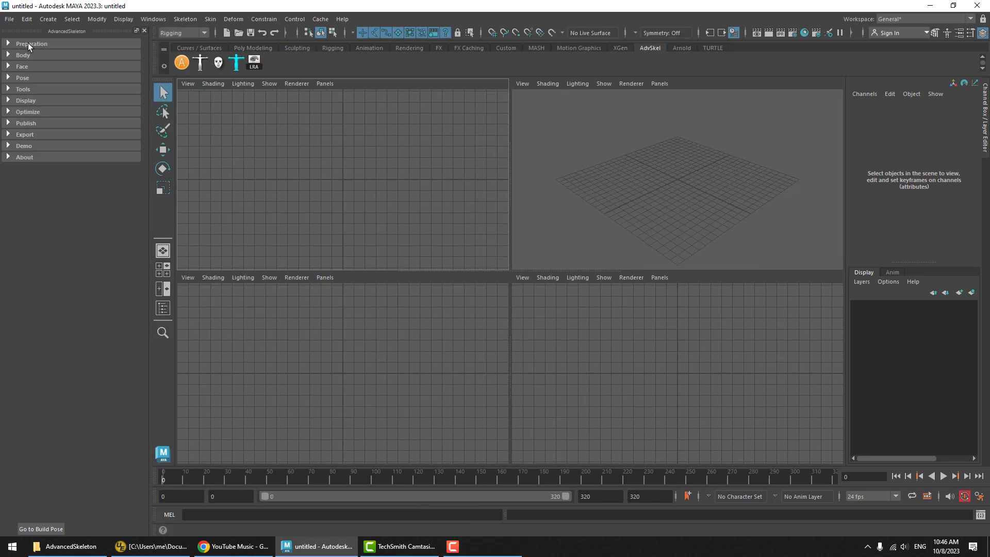
Expand the Preparation section and its Rig subsection to reveal the rig-creation options.
{"action": "left_click", "coordinate": [32, 44]}
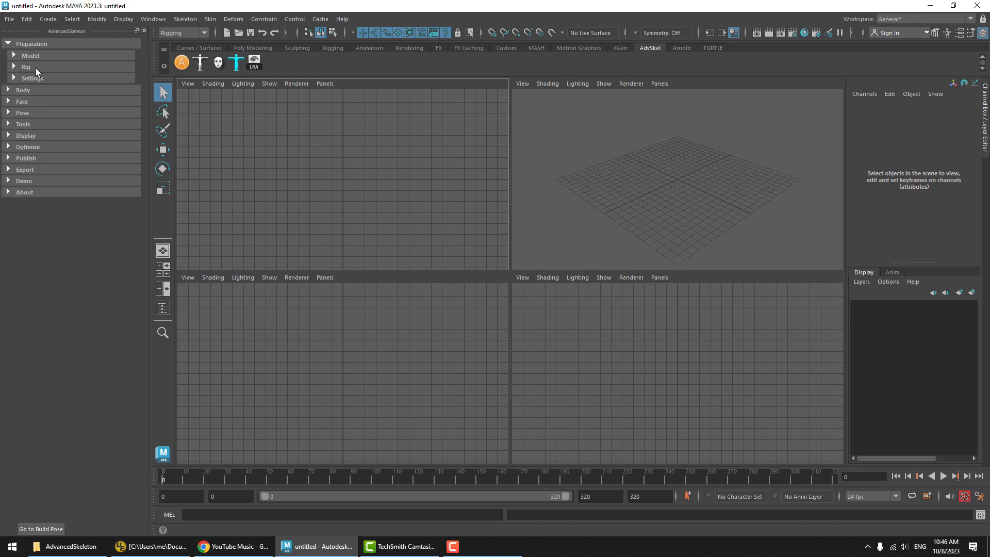
{"action": "left_click", "coordinate": [26, 67]}
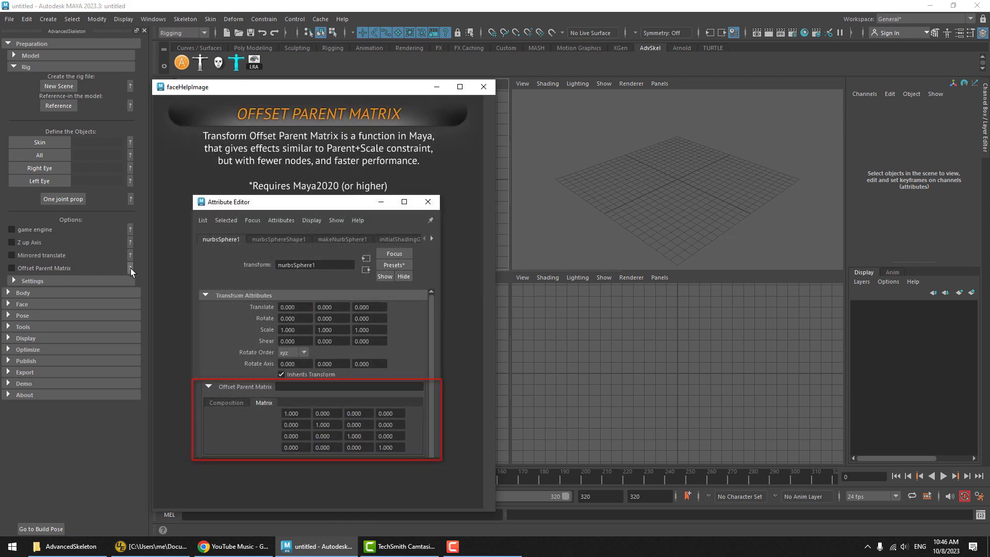
{"action": "mouse_move", "coordinate": [335, 261]}
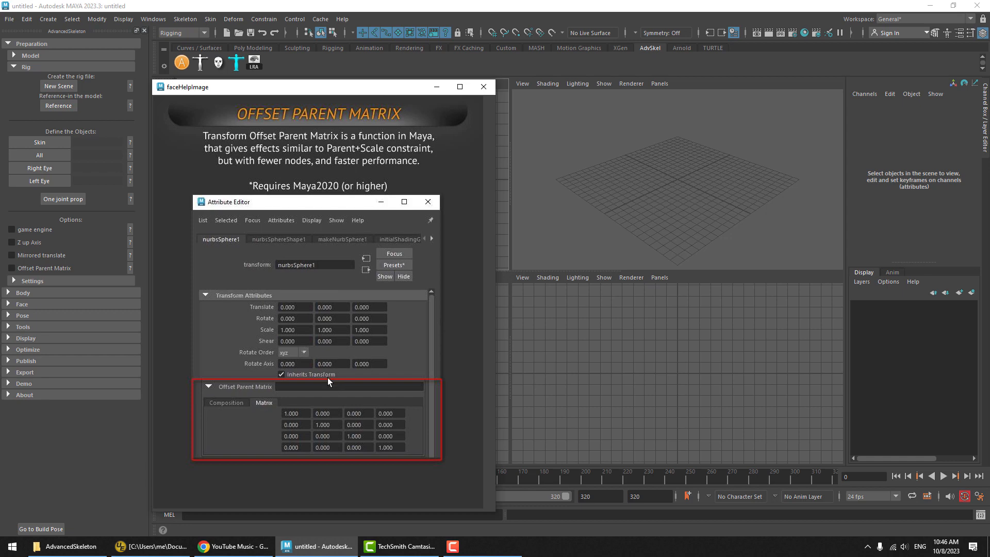
{"action": "mouse_move", "coordinate": [352, 348]}
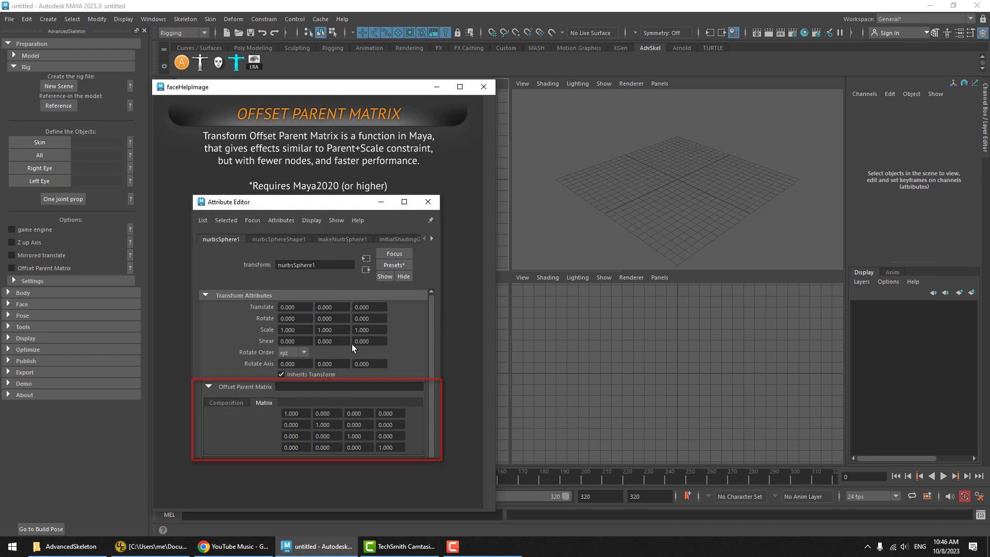
{"action": "mouse_move", "coordinate": [268, 195]}
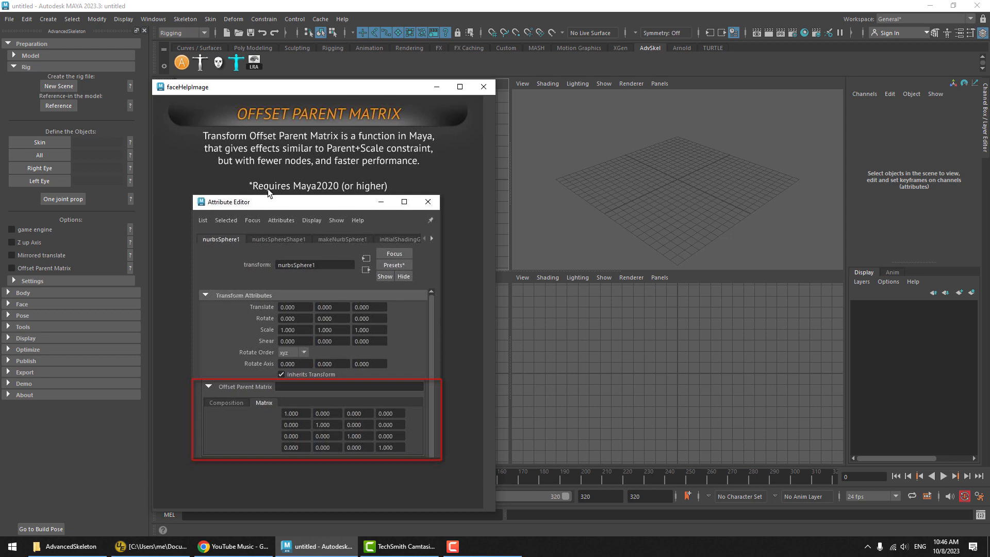
{"action": "mouse_move", "coordinate": [316, 416]}
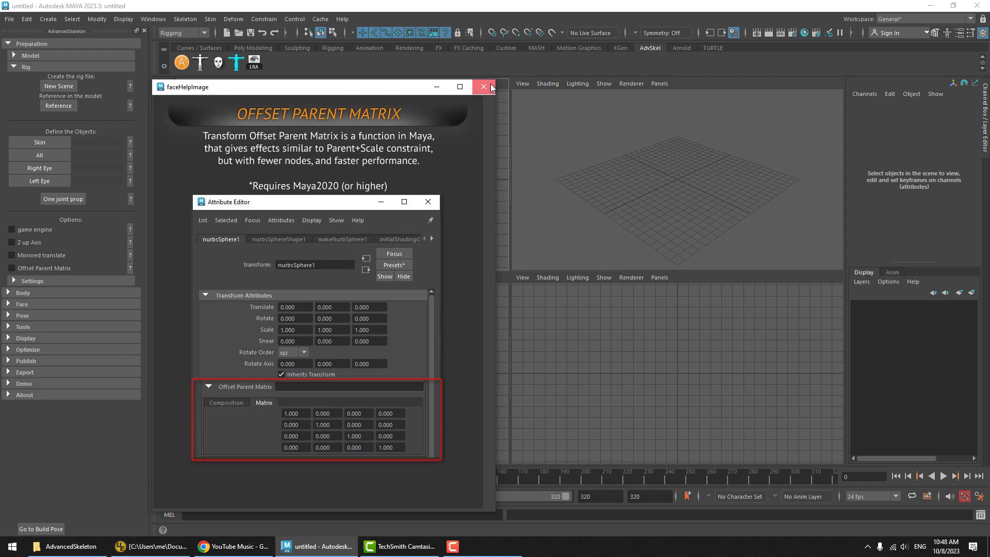
Close the help image and leave Offset Parent Matrix enabled in Rig Options after toggling it.
{"action": "left_click", "coordinate": [483, 87]}
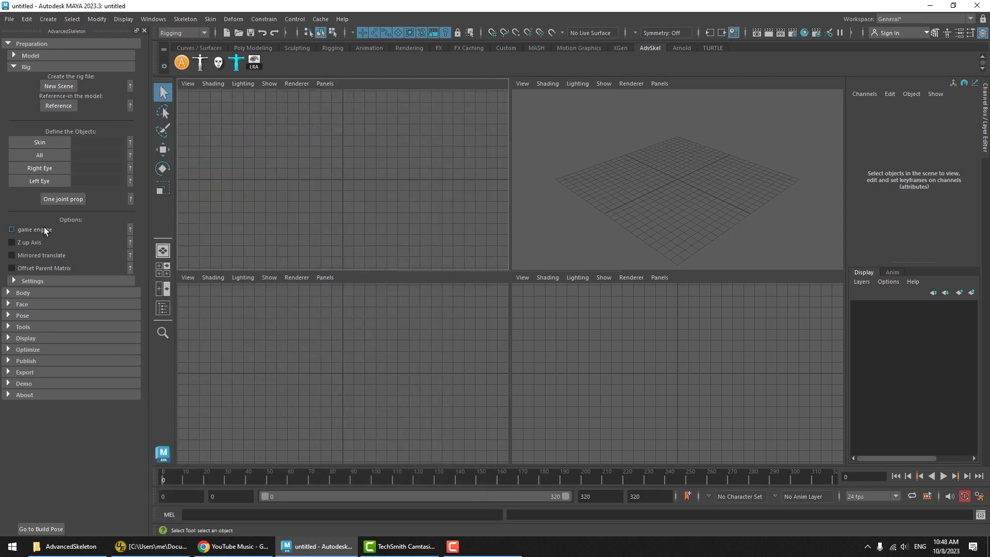
{"action": "left_click", "coordinate": [12, 229]}
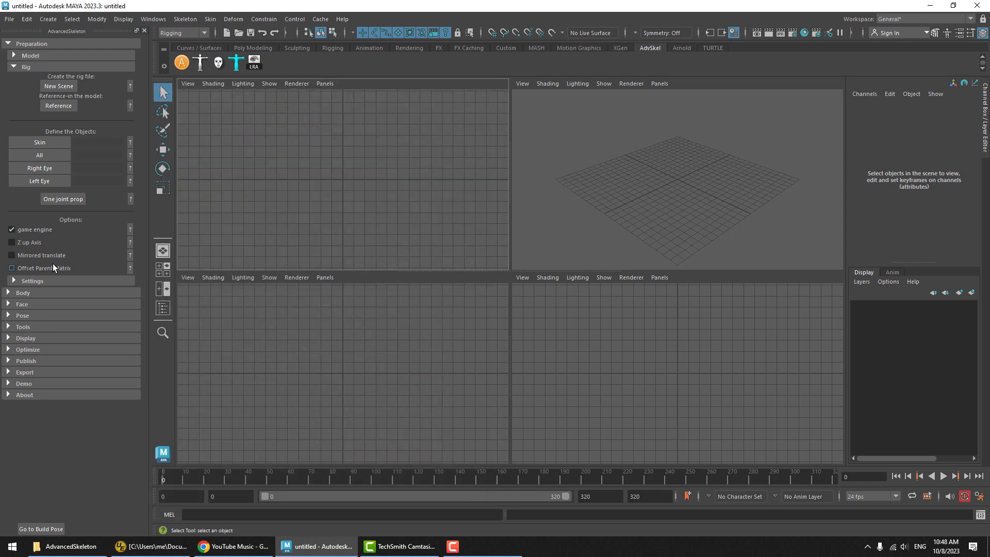
{"action": "left_click", "coordinate": [12, 268]}
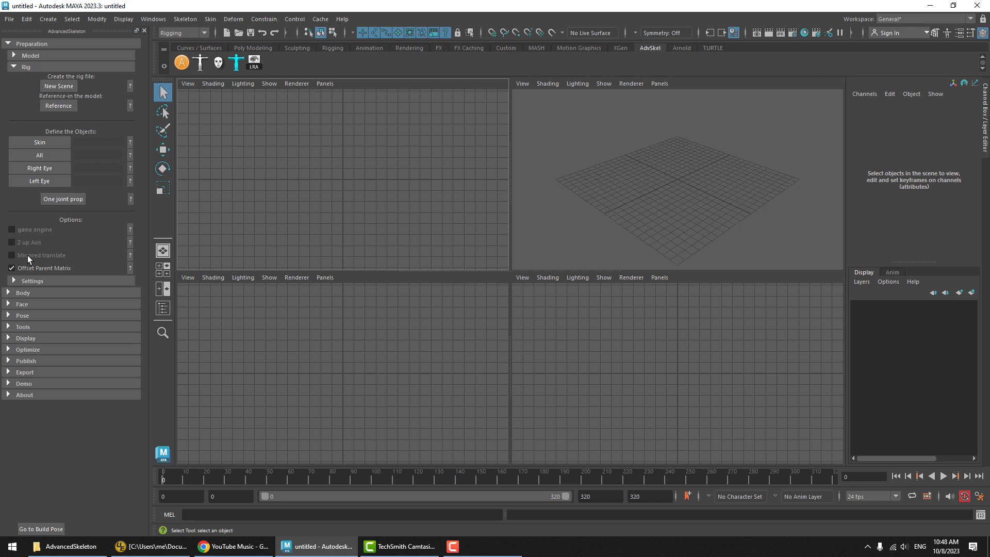
{"action": "left_click", "coordinate": [11, 268]}
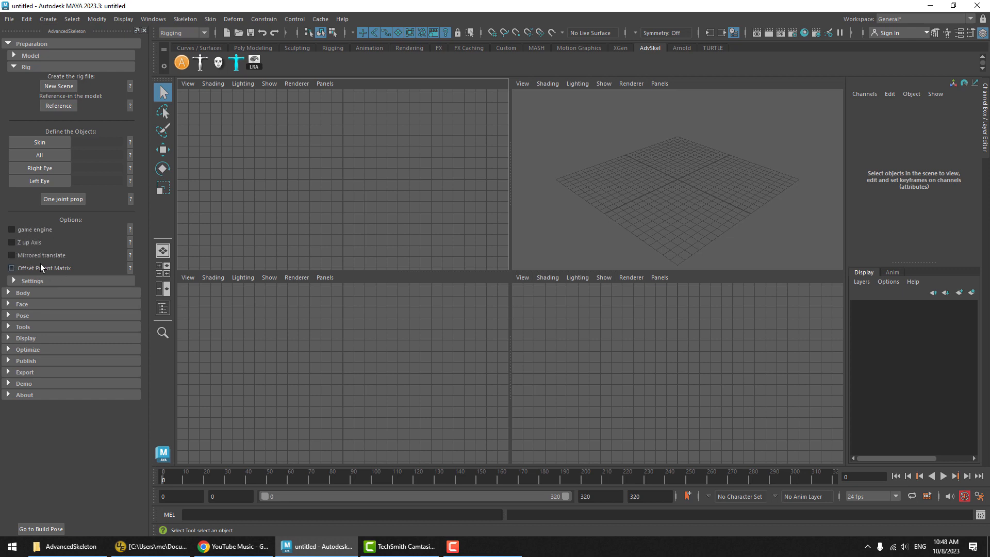
{"action": "left_click", "coordinate": [11, 268]}
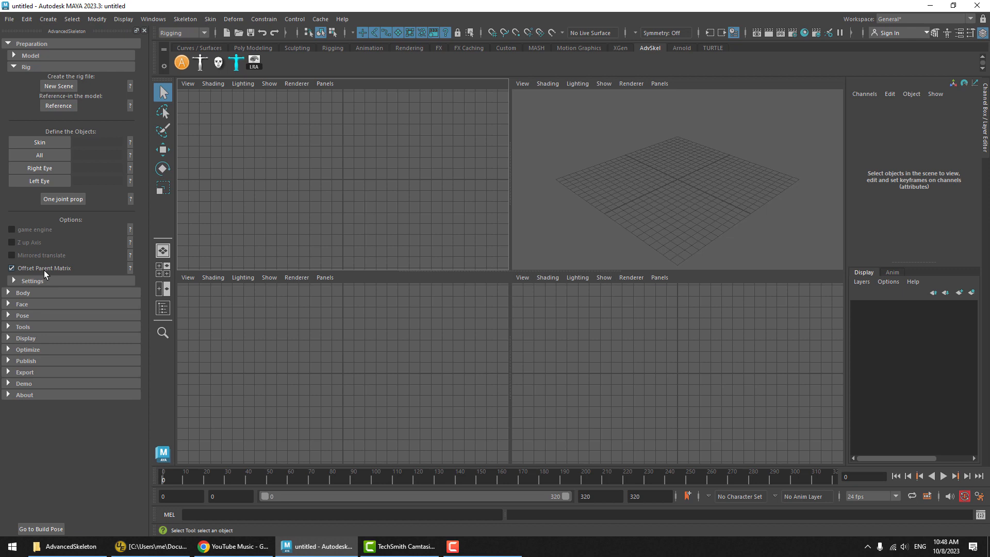
{"action": "mouse_move", "coordinate": [60, 274]}
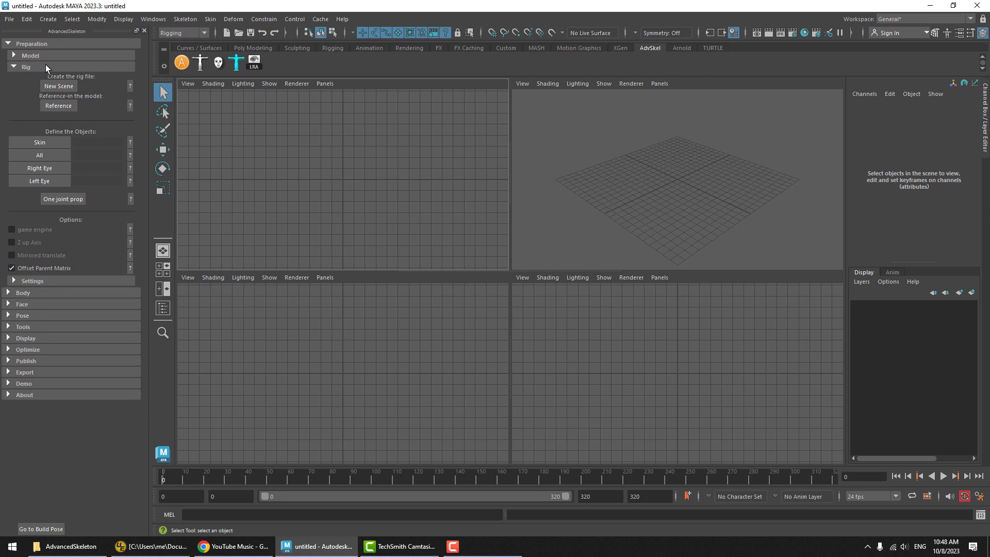
Import the biped.ma fit skeleton and build the AdvancedSkeleton rig from it.
{"action": "left_click", "coordinate": [23, 292]}
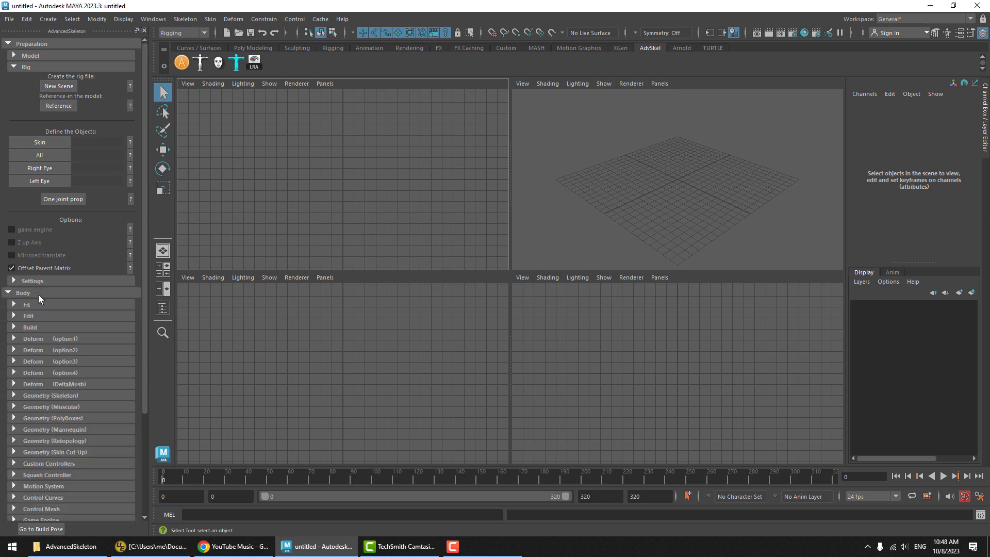
{"action": "left_click", "coordinate": [27, 304]}
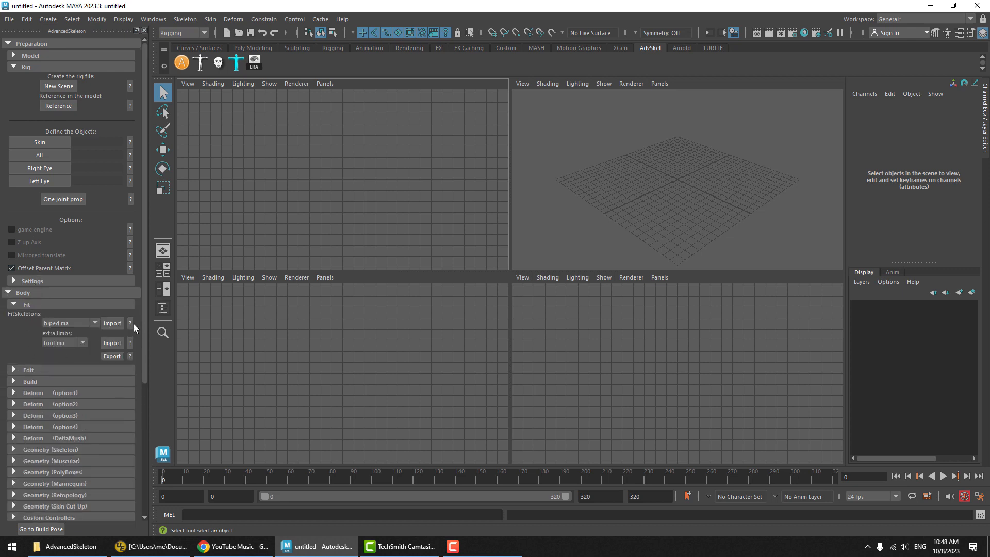
{"action": "left_click", "coordinate": [112, 323]}
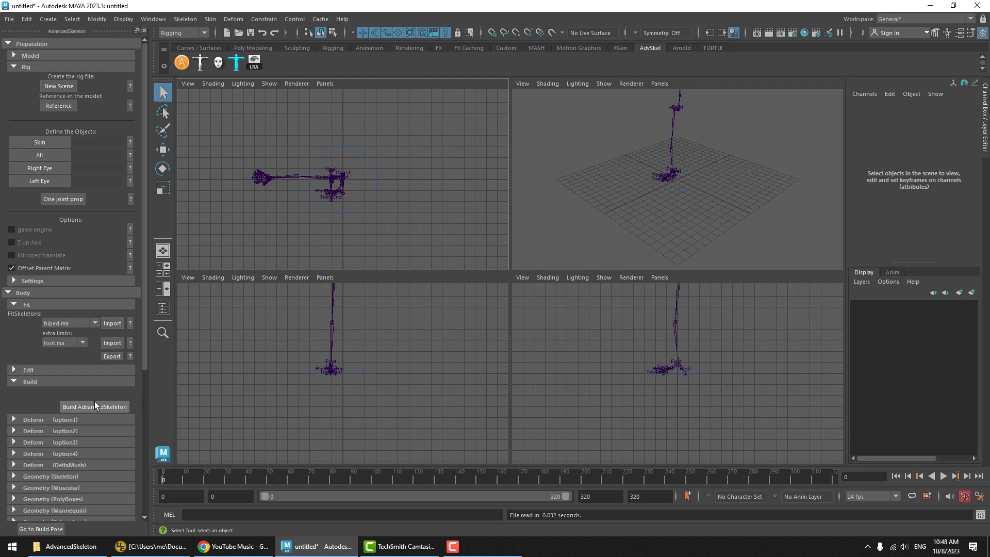
{"action": "left_click", "coordinate": [94, 406]}
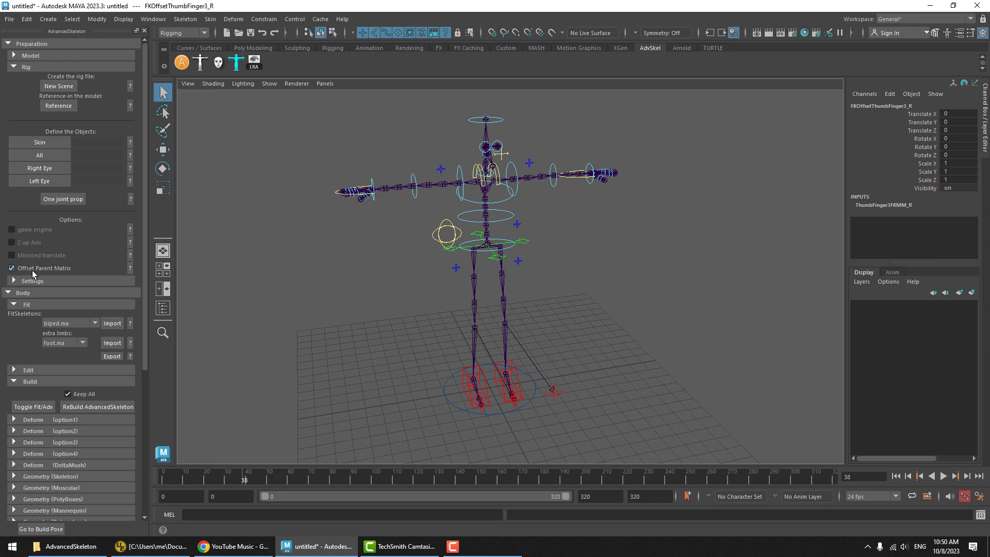
Untick Offset Parent Matrix and briefly check the rig hierarchy in the Outliner.
{"action": "left_click", "coordinate": [11, 268]}
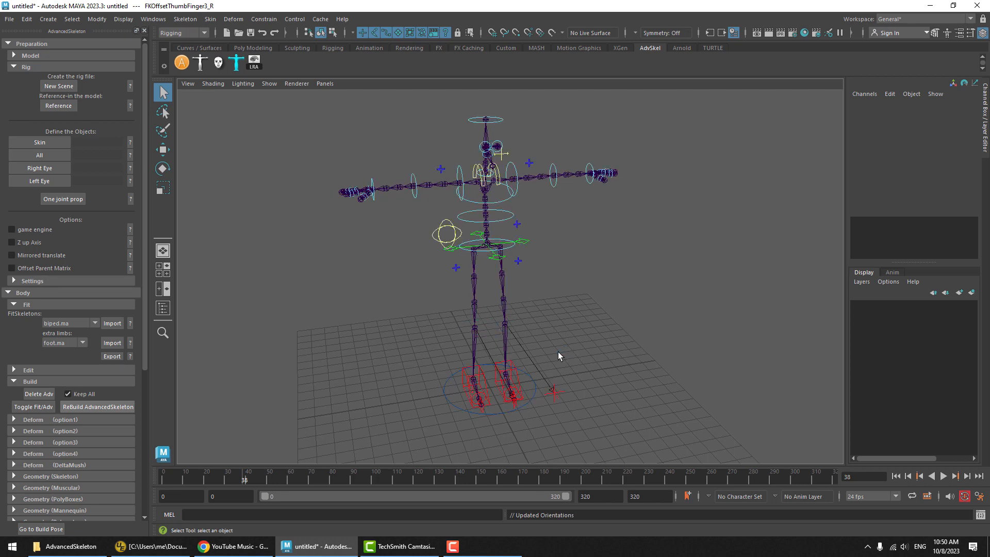
{"action": "left_click", "coordinate": [162, 308]}
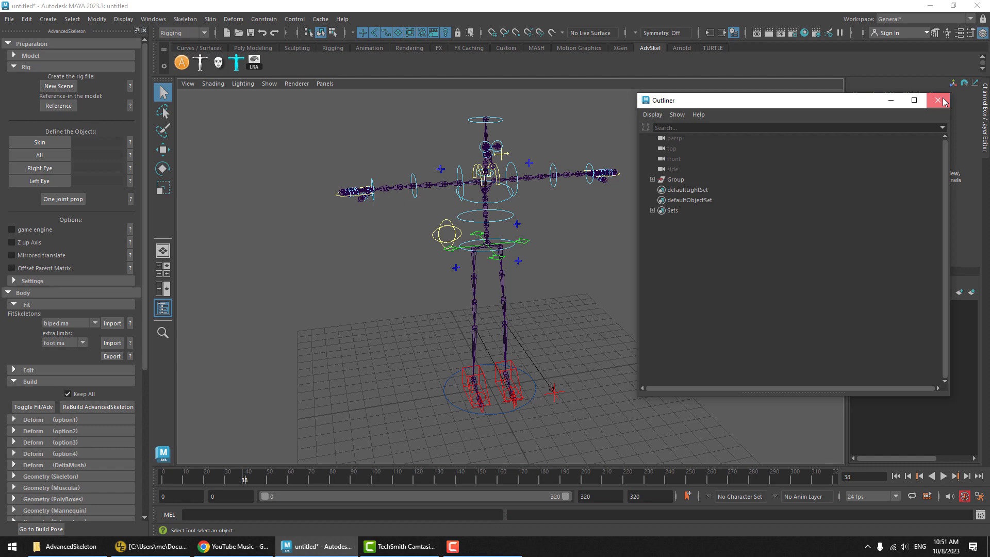
{"action": "left_click", "coordinate": [941, 100]}
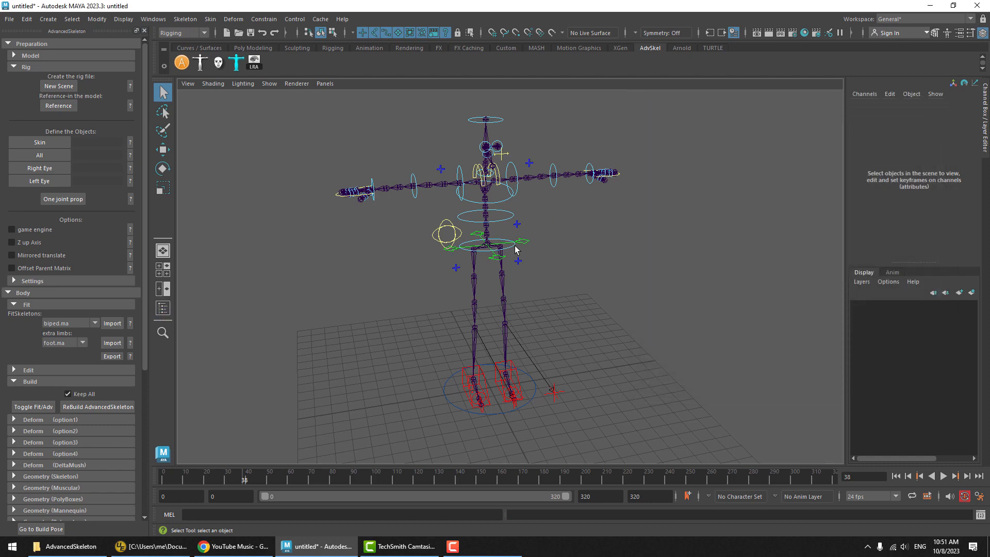
{"action": "mouse_move", "coordinate": [544, 255]}
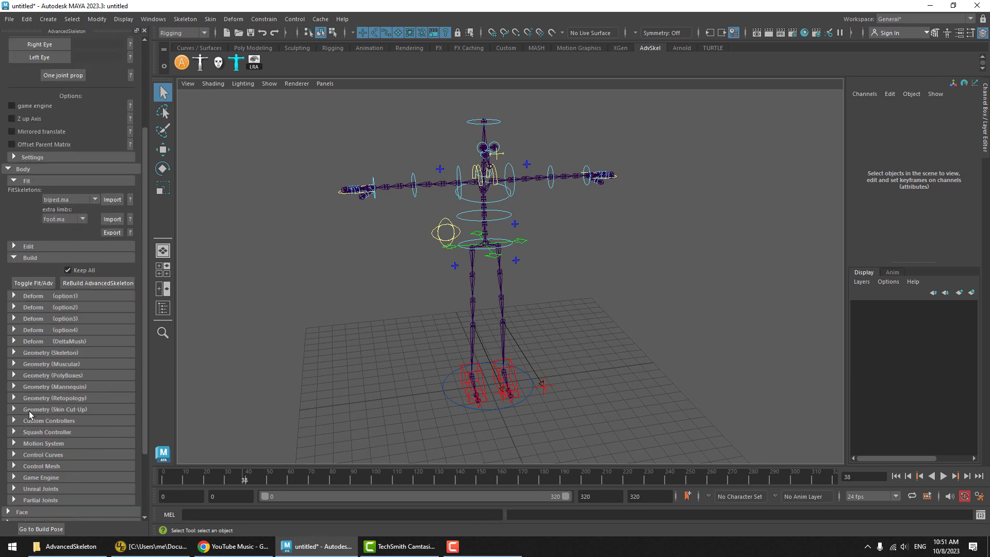
Load Rebound.fbx from the picker's MoCapLibrary onto the rig and bake it to the body controls.
{"action": "left_click", "coordinate": [199, 62]}
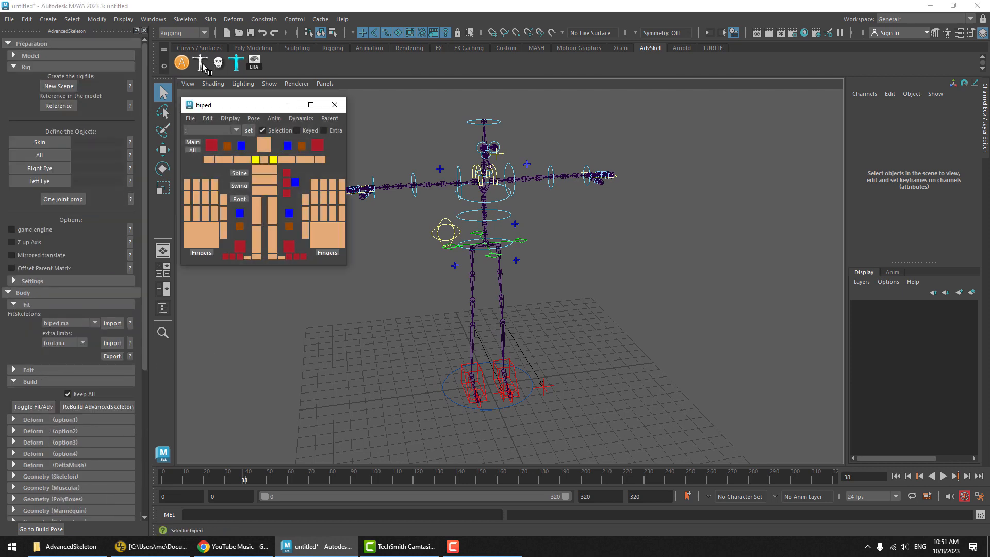
{"action": "left_click", "coordinate": [274, 118]}
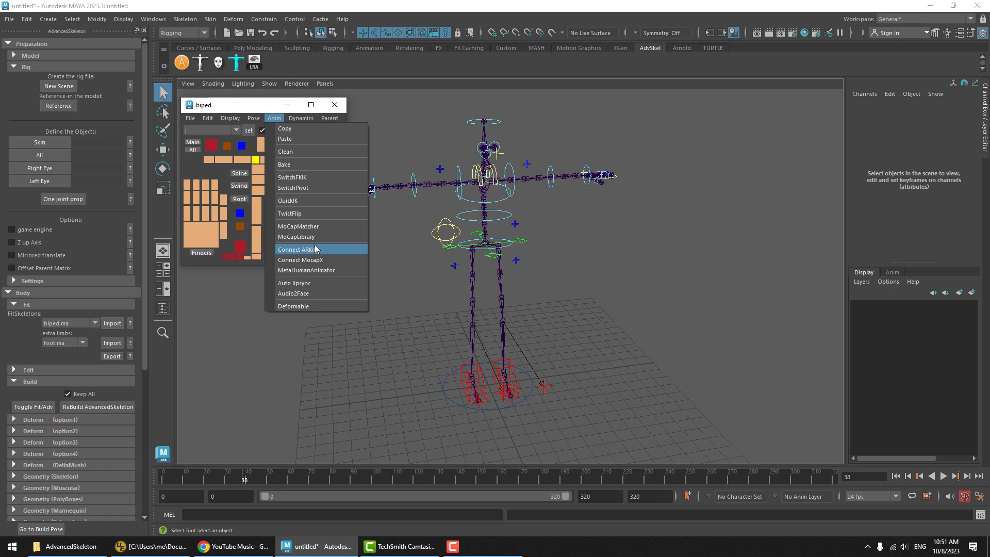
{"action": "mouse_move", "coordinate": [322, 236]}
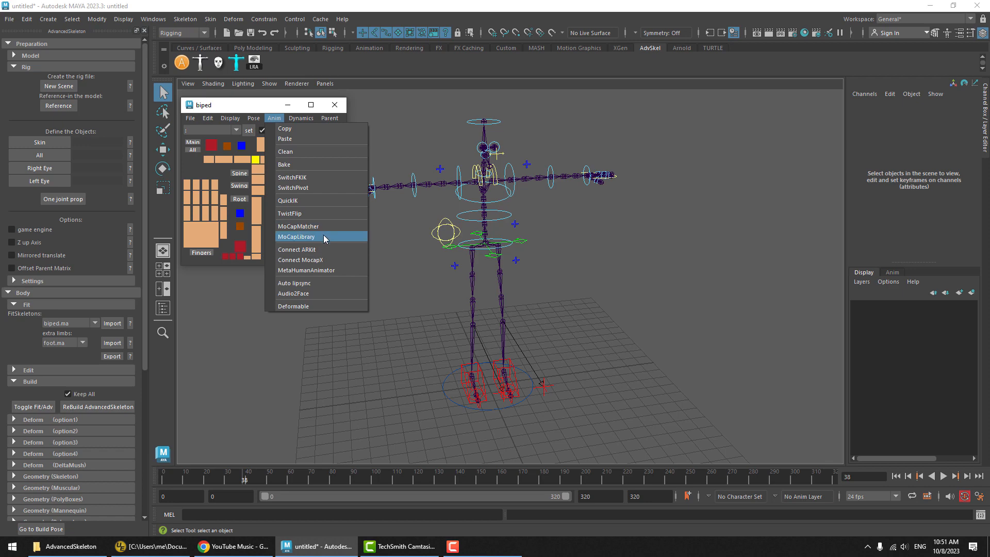
{"action": "left_click", "coordinate": [296, 237]}
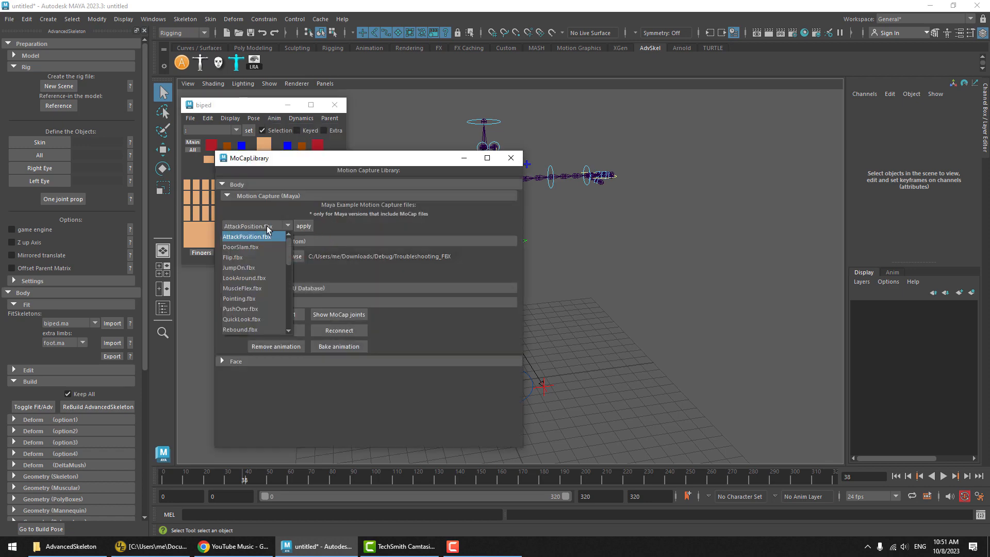
{"action": "left_click", "coordinate": [239, 329]}
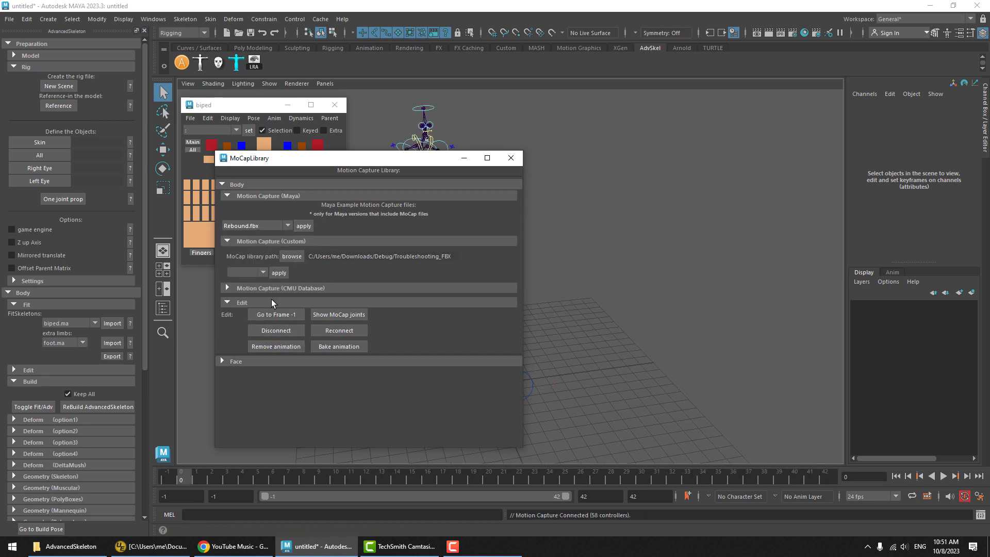
{"action": "left_click", "coordinate": [339, 347]}
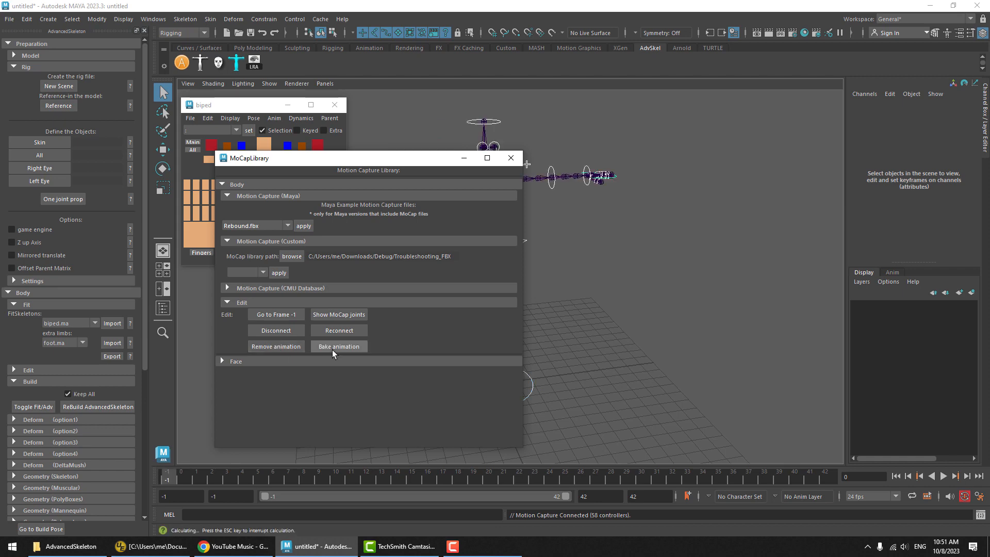
{"action": "left_click", "coordinate": [338, 347]}
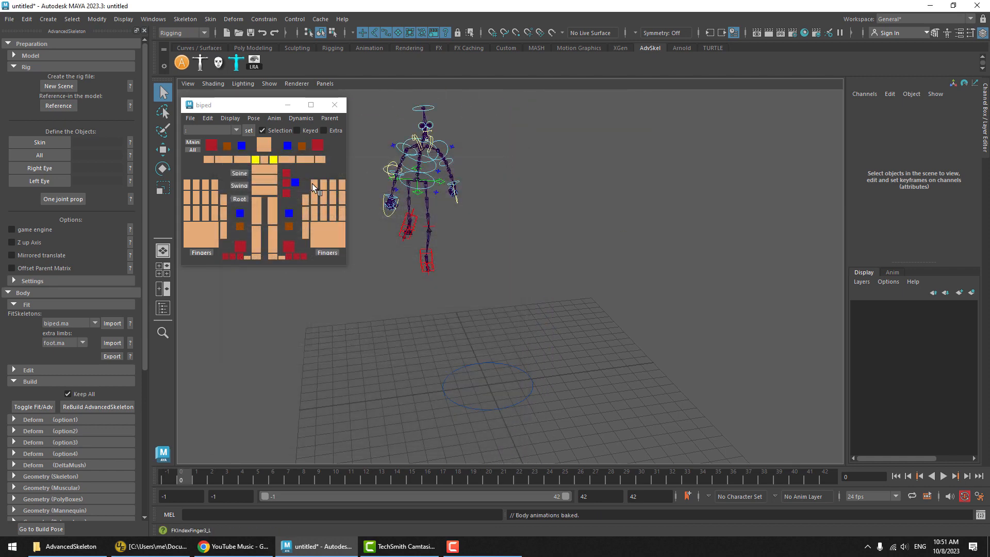
Highlight keyed picker controls, show the FPS HUD and do a quick test playback.
{"action": "left_click", "coordinate": [260, 190]}
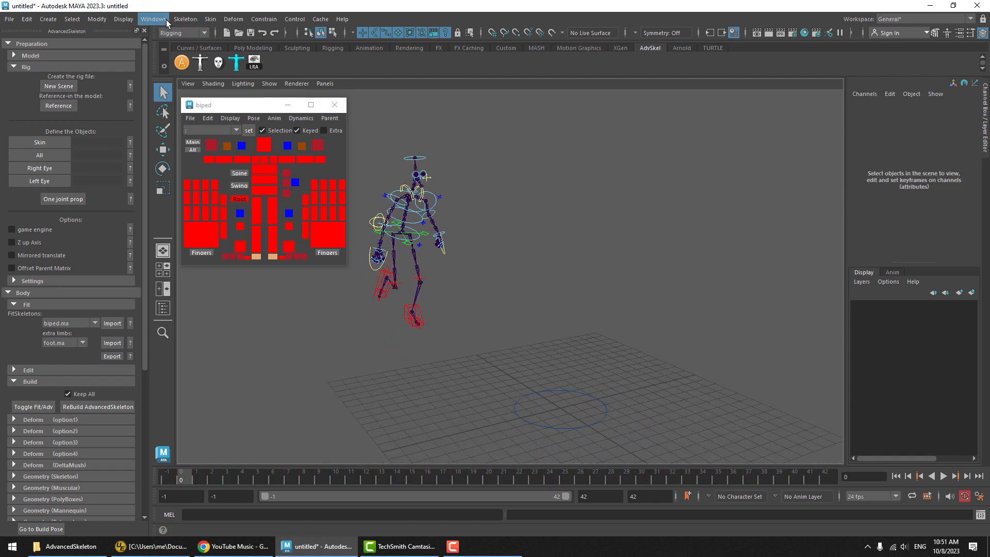
{"action": "left_click", "coordinate": [123, 19]}
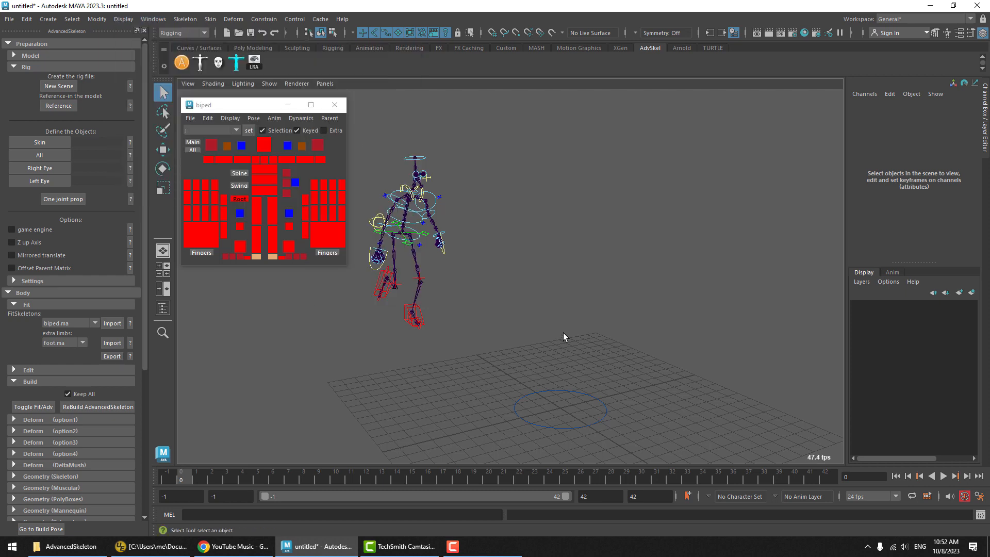
{"action": "left_click", "coordinate": [944, 476]}
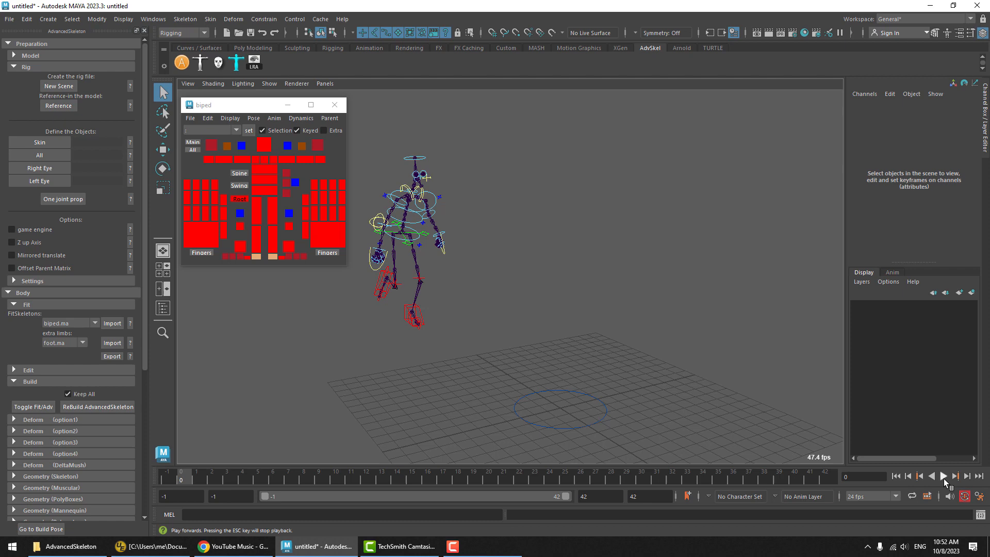
{"action": "left_click", "coordinate": [944, 476]}
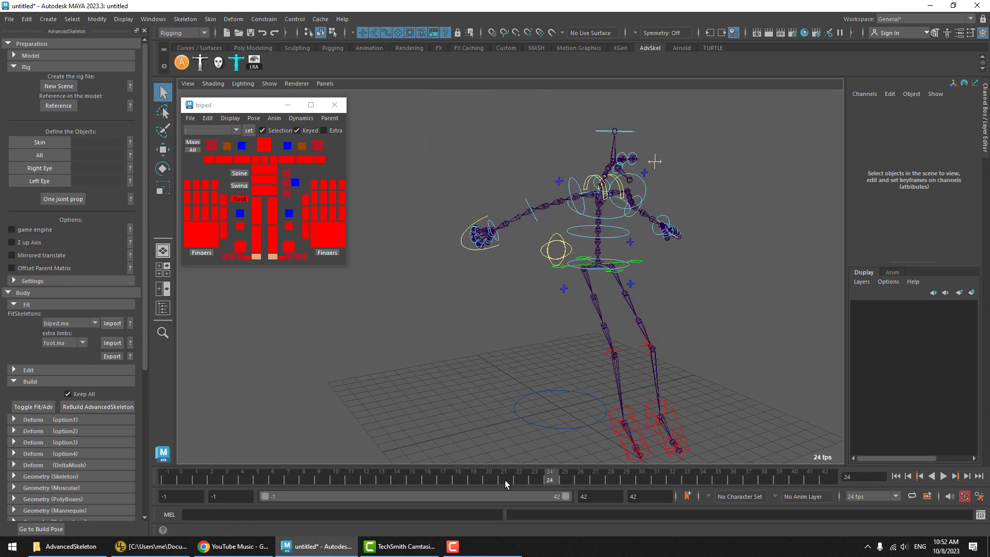
Set Playback Speed to Play Every Frame, Free and play the mocap to measure the rig's frame rate.
{"action": "right_click", "coordinate": [506, 483]}
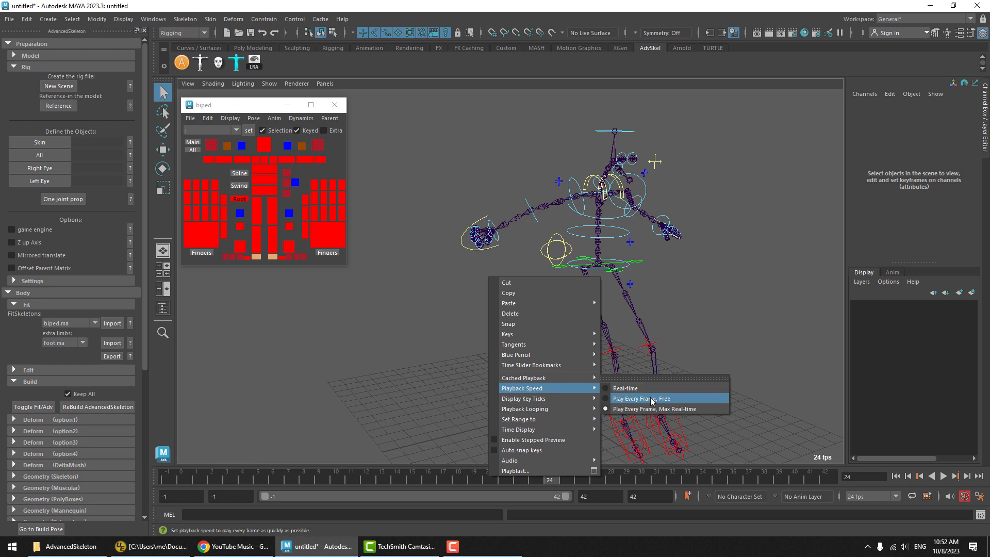
{"action": "left_click", "coordinate": [640, 398]}
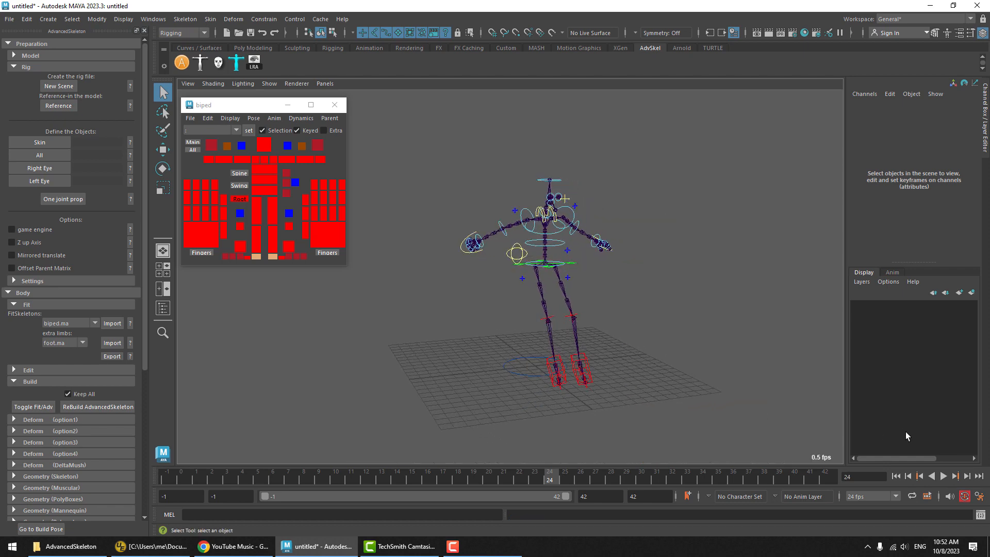
{"action": "left_click", "coordinate": [944, 476]}
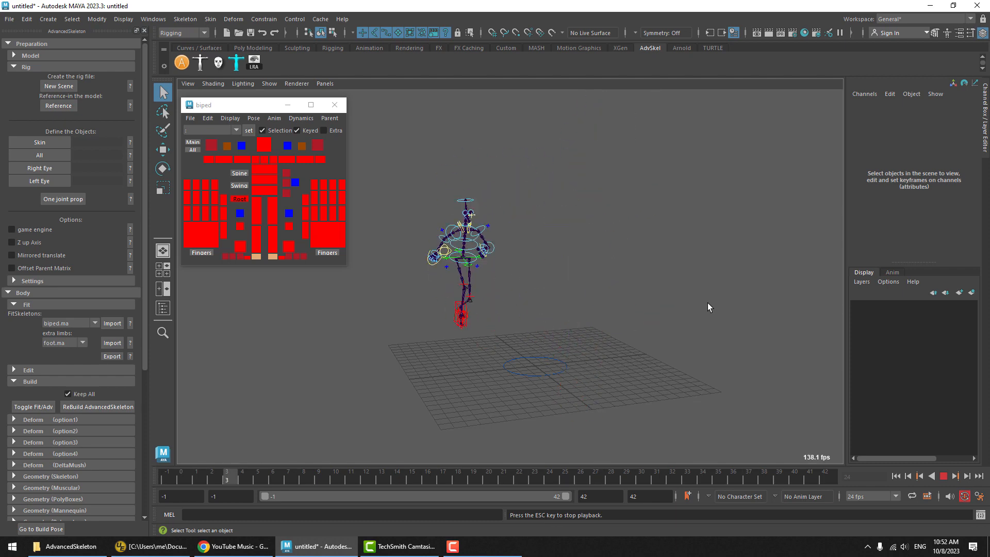
{"action": "left_click", "coordinate": [944, 477]}
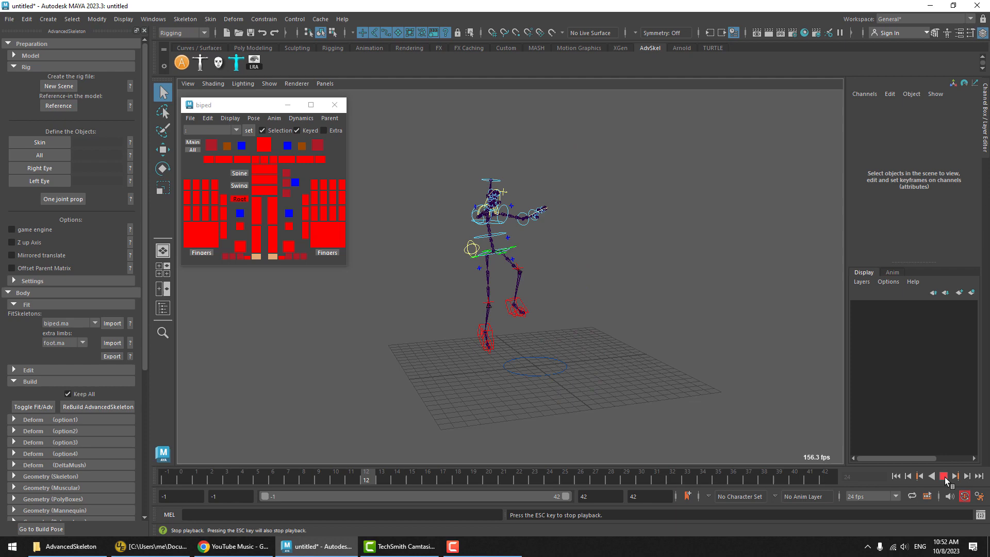
{"action": "left_click", "coordinate": [946, 477]}
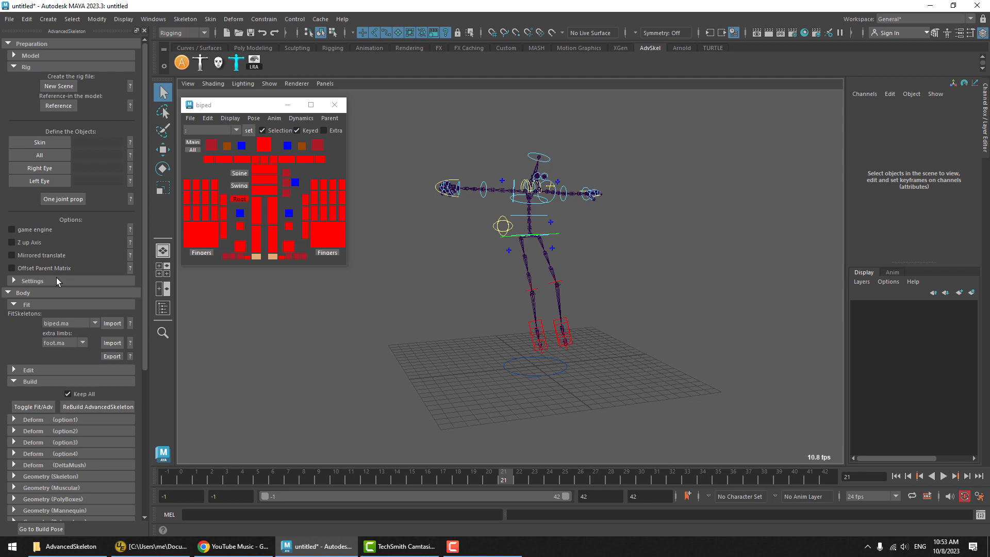
{"action": "mouse_move", "coordinate": [807, 450]}
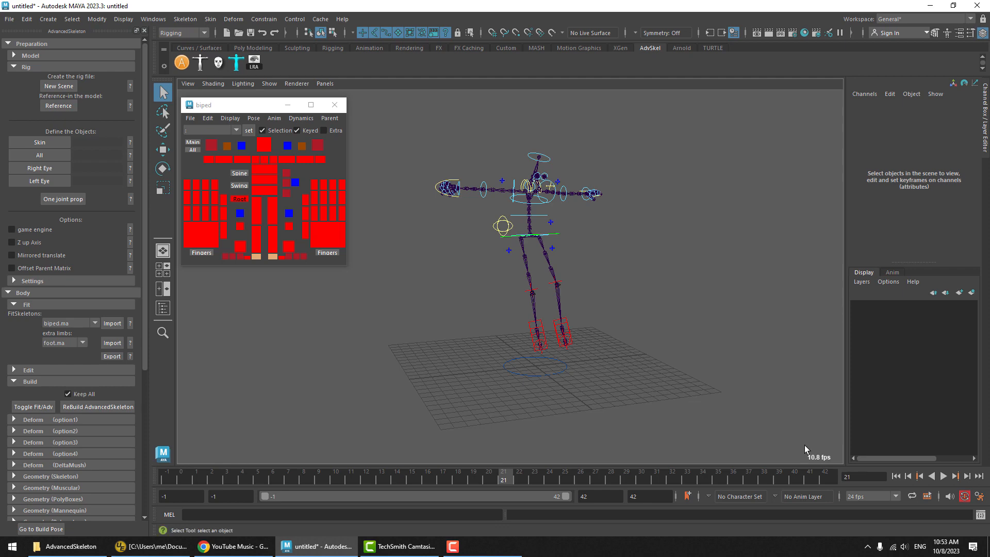
Replay to confirm roughly 160 fps, then re-enable Offset Parent Matrix for the rebuild.
{"action": "left_click", "coordinate": [943, 477]}
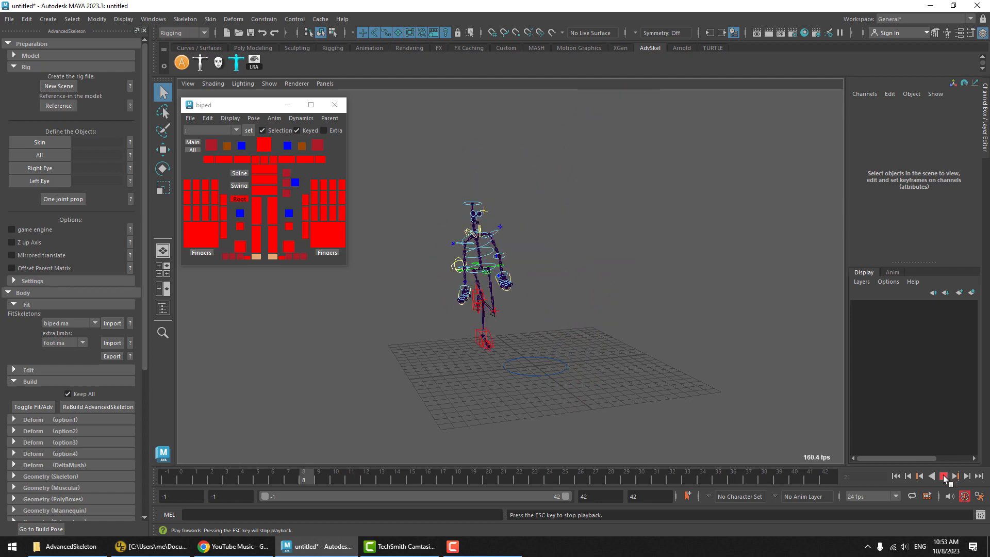
{"action": "left_click", "coordinate": [896, 476]}
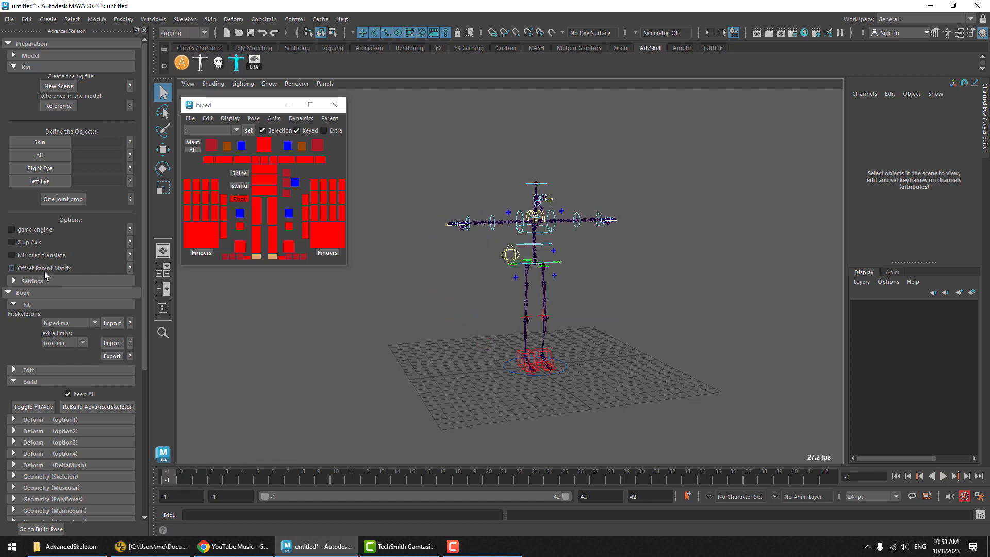
{"action": "left_click", "coordinate": [12, 268]}
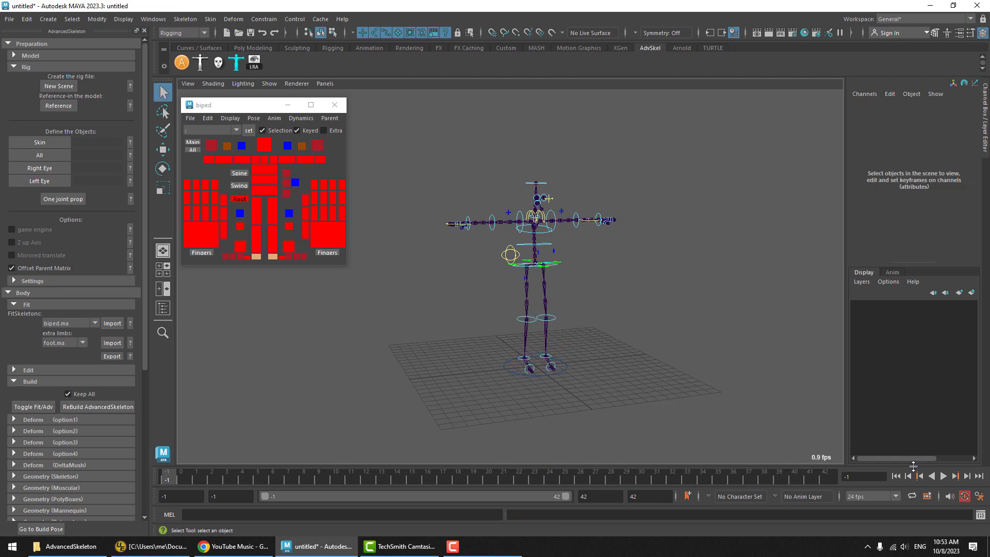
Play the mocap on the rebuilt rig, reaching roughly 290–320 fps, then stop.
{"action": "left_click", "coordinate": [944, 476]}
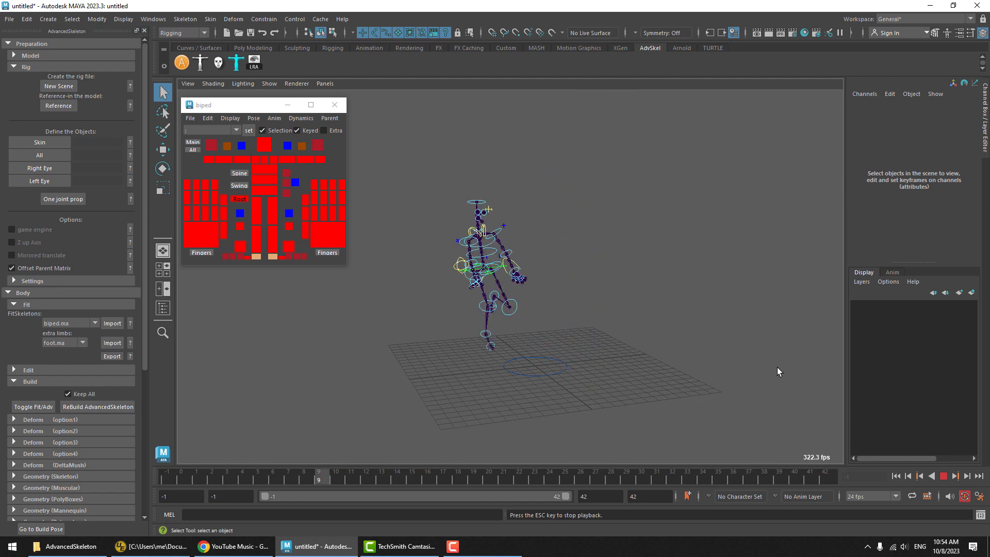
{"action": "left_click", "coordinate": [942, 477]}
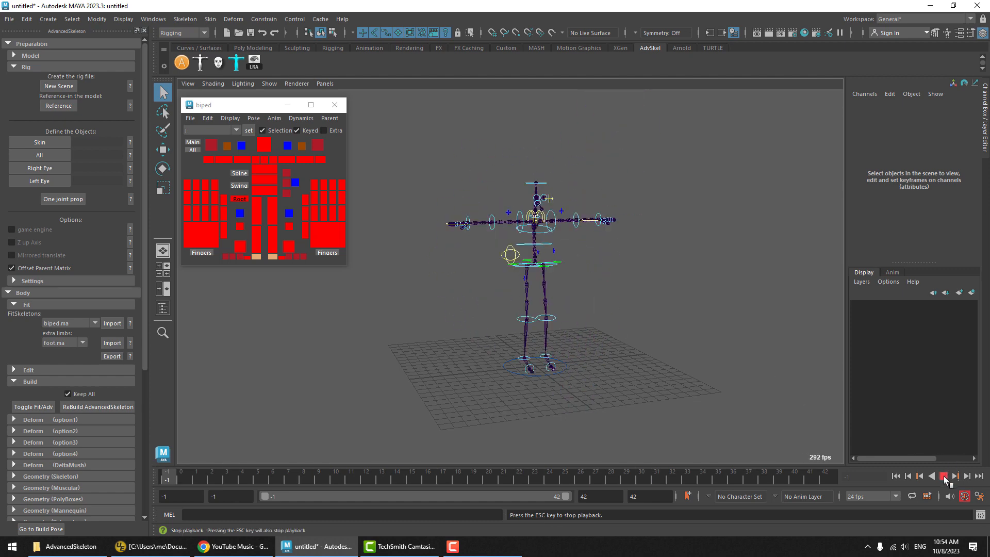